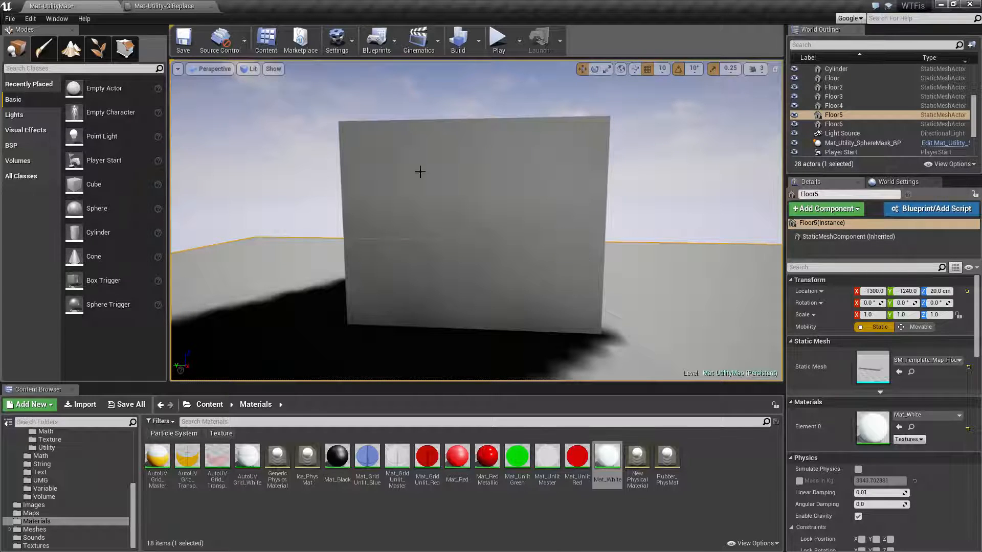
Step: Show the Mat-Utility-GIReplace material graph with its red default and green indirect inputs
{"action": "left_click", "coordinate": [160, 6]}
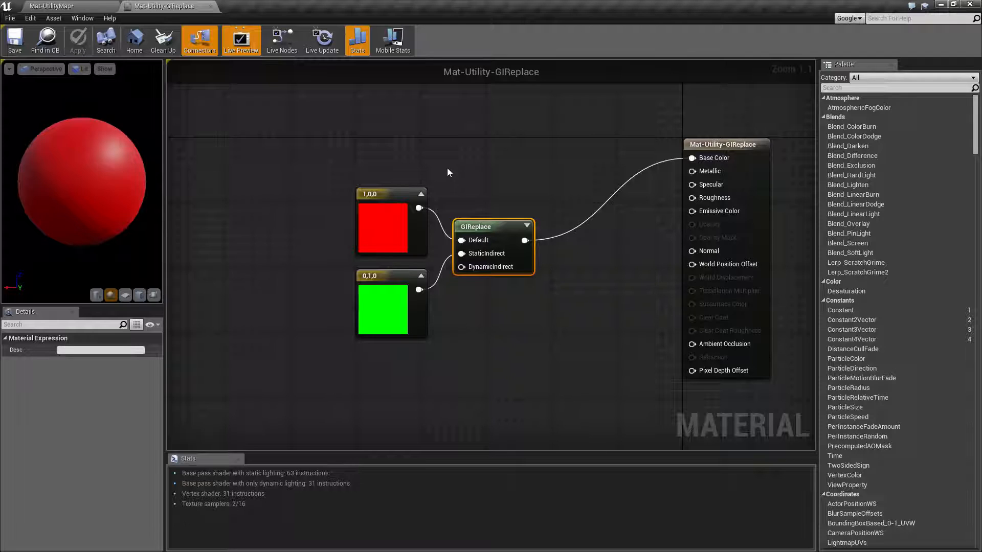
{"action": "mouse_move", "coordinate": [457, 149]}
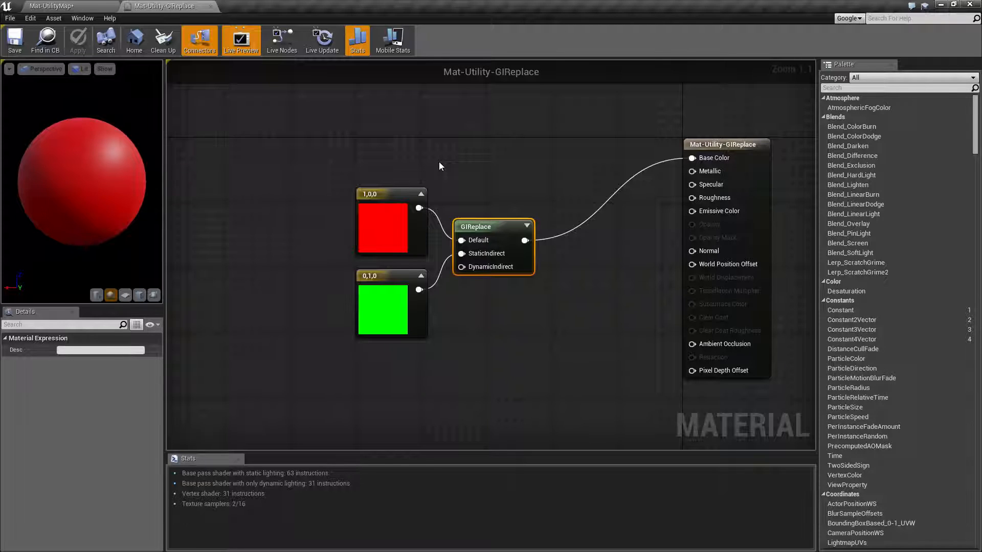
{"action": "mouse_move", "coordinate": [435, 153]}
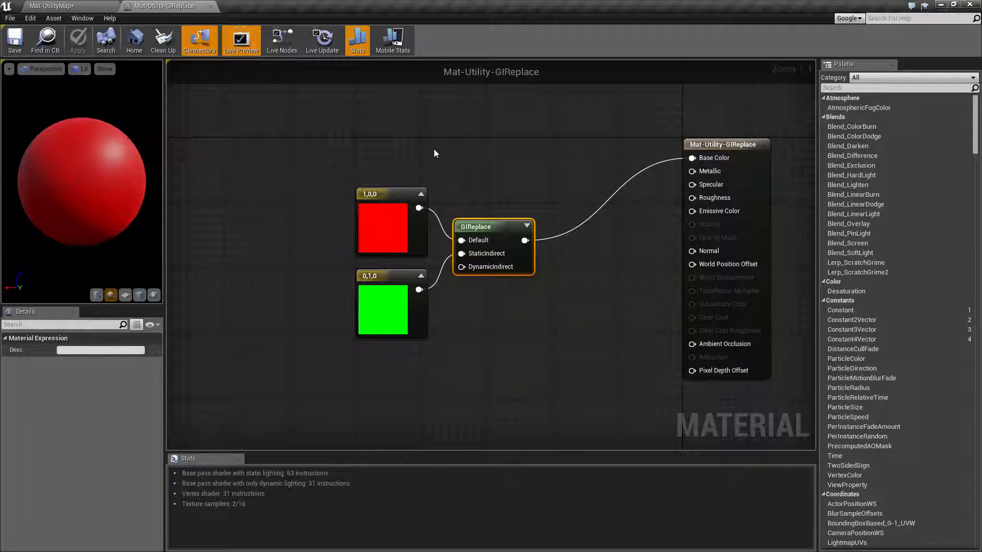
{"action": "mouse_move", "coordinate": [485, 232]}
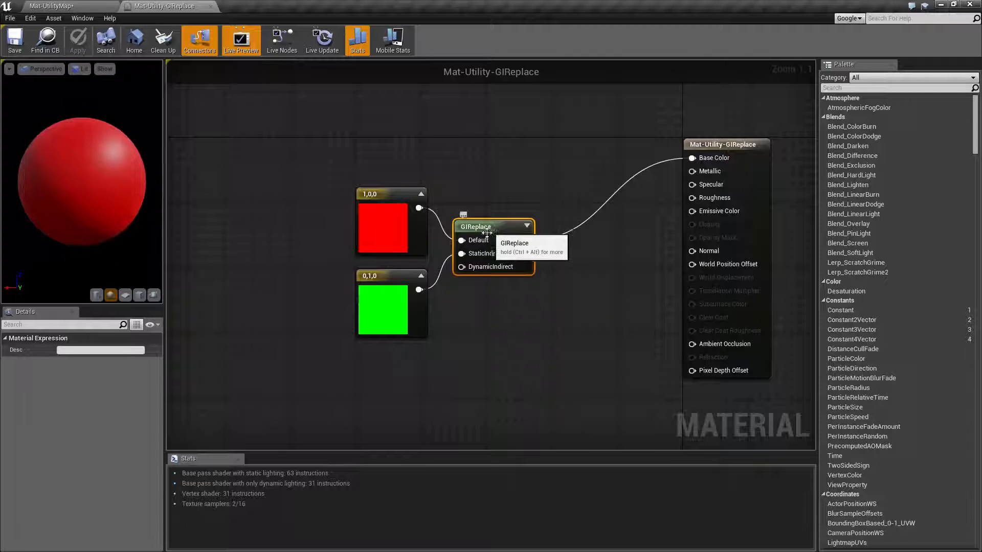
{"action": "mouse_move", "coordinate": [481, 243]}
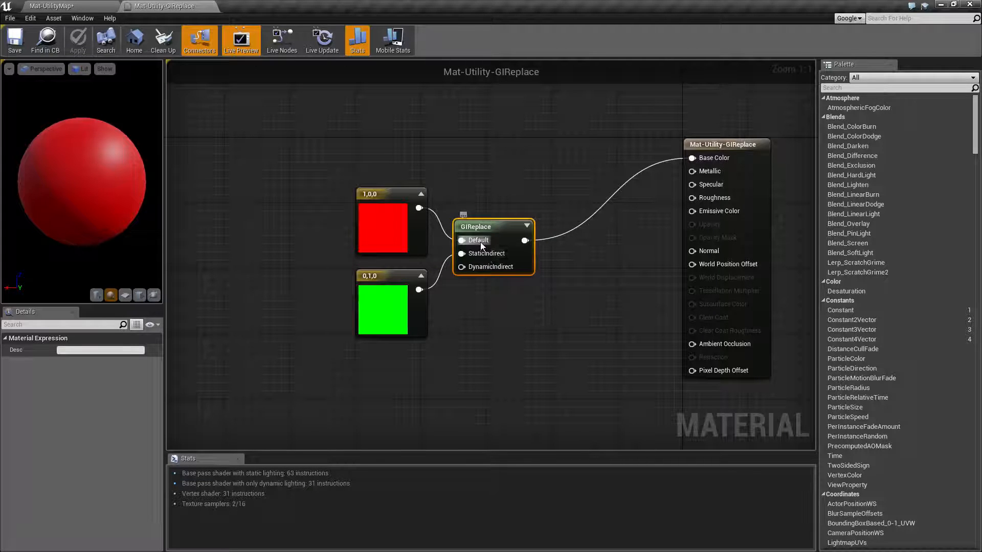
{"action": "mouse_move", "coordinate": [480, 244]}
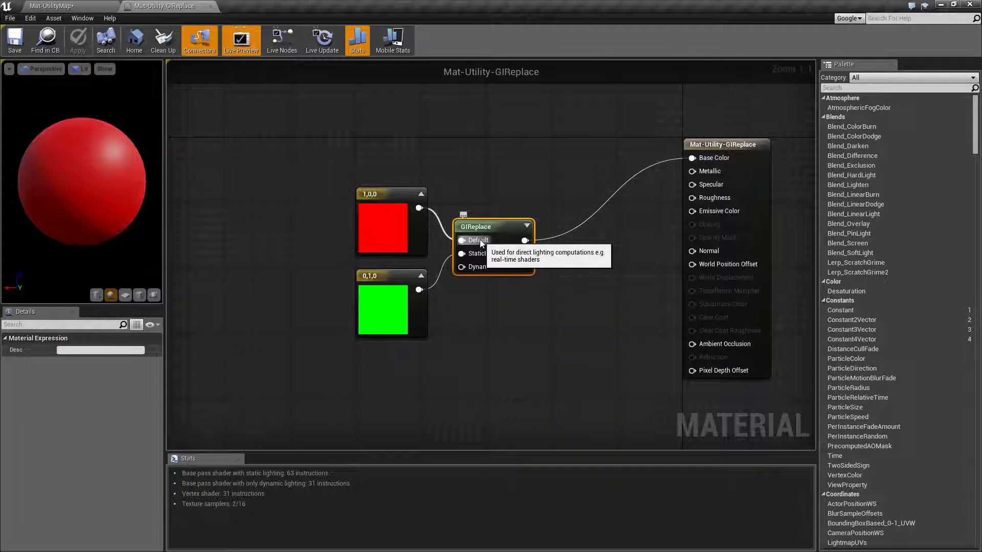
{"action": "mouse_move", "coordinate": [490, 175]}
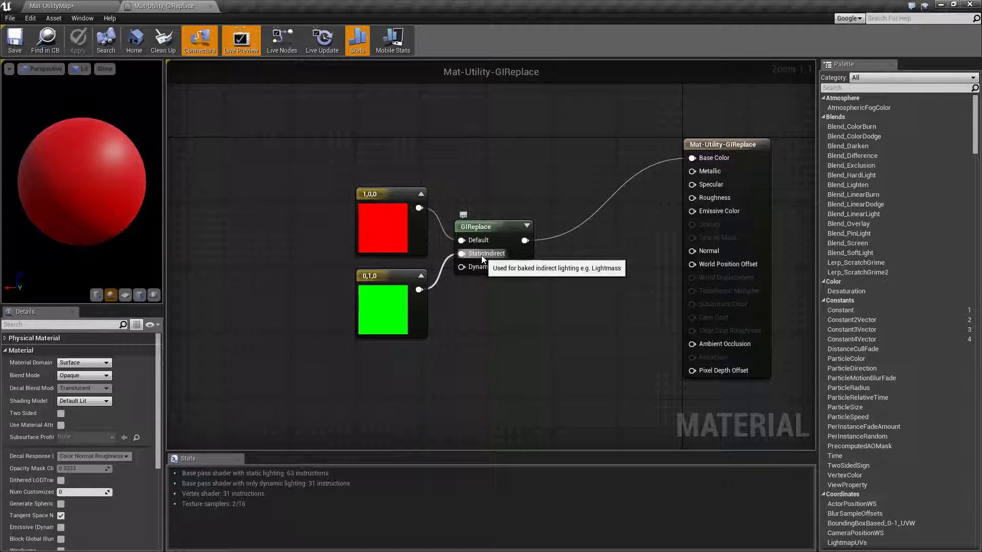
{"action": "mouse_move", "coordinate": [482, 267]}
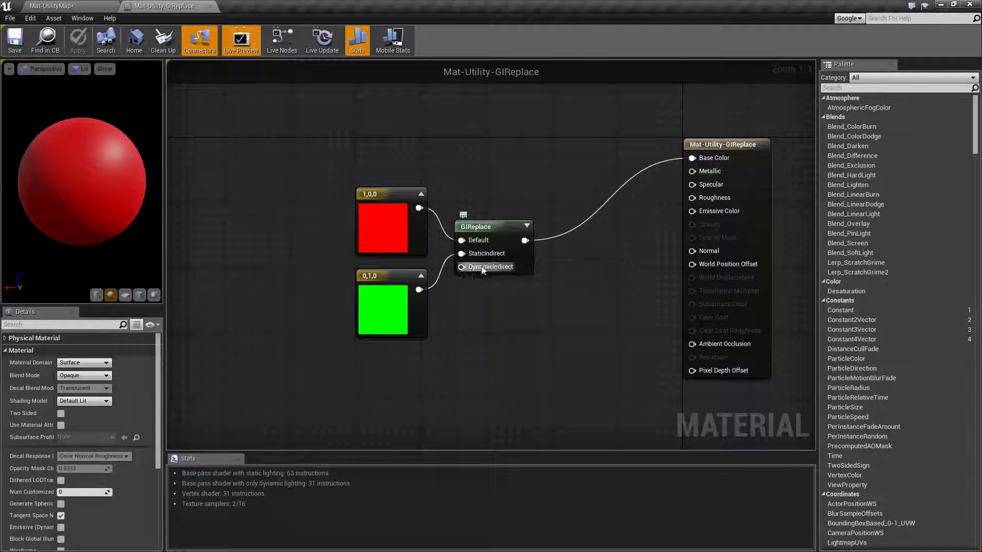
{"action": "mouse_move", "coordinate": [485, 267]}
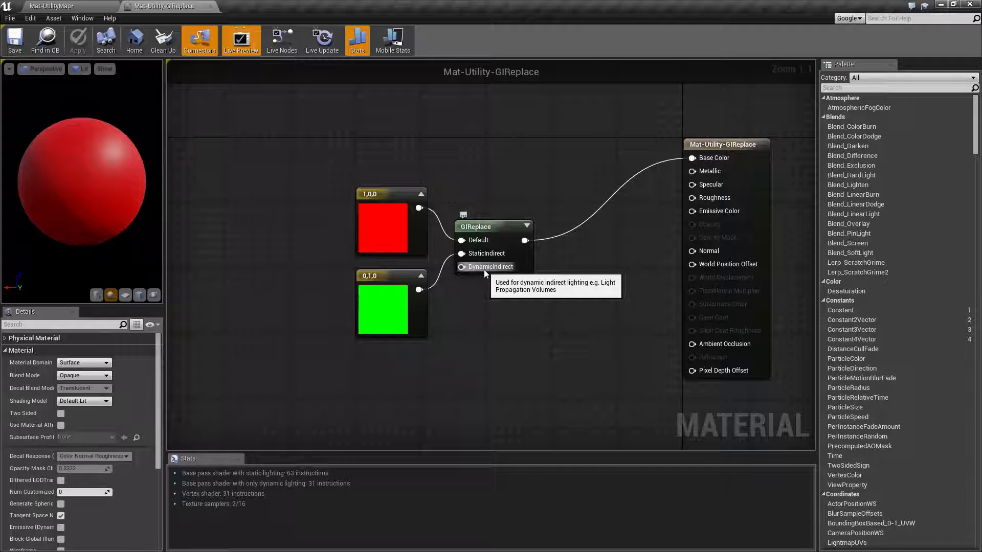
{"action": "mouse_move", "coordinate": [387, 124]}
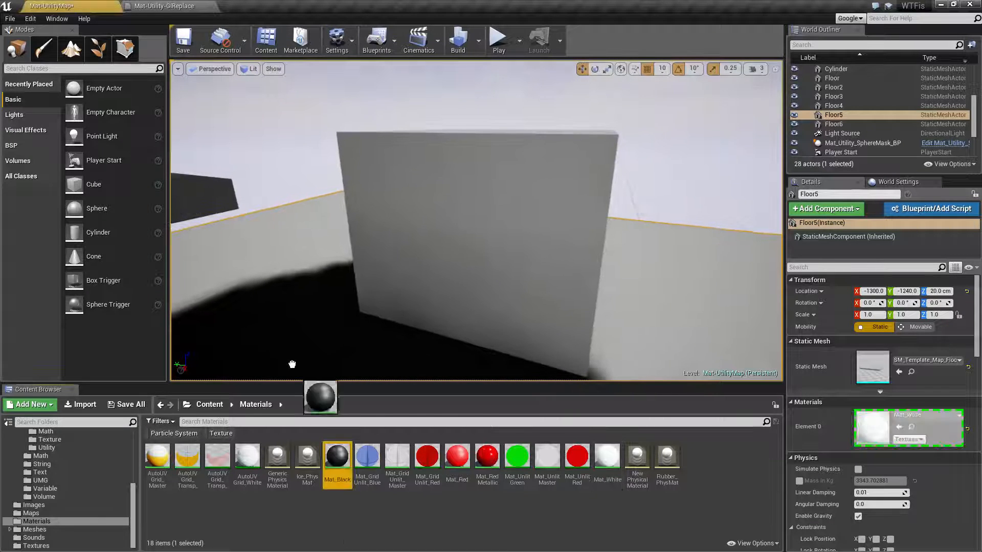
Step: Apply Mat_Black to the block so the wall and floor render black
{"action": "left_click", "coordinate": [459, 39]}
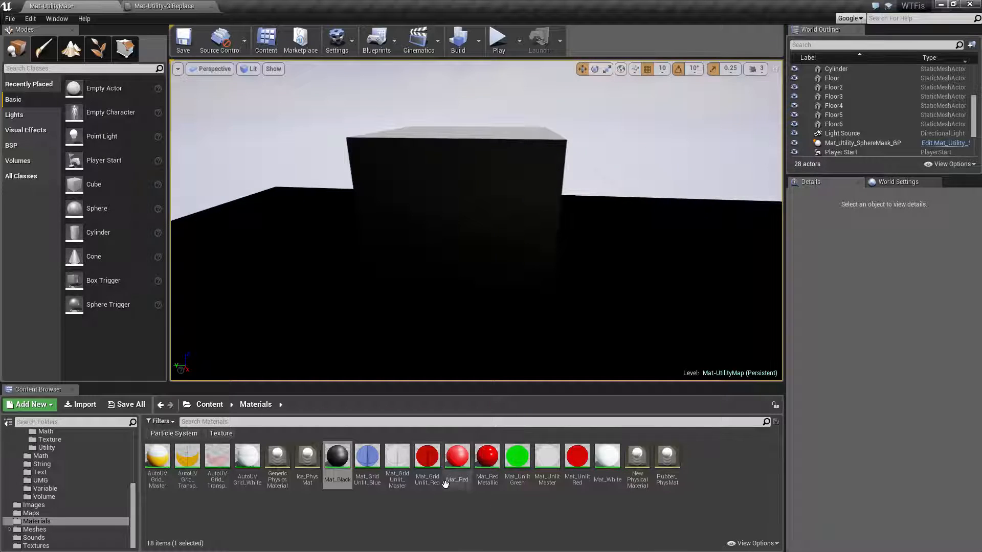
Step: Apply Mat_Red to the floor and rebuild static lighting so red bounces onto the black block
{"action": "left_click", "coordinate": [457, 455]}
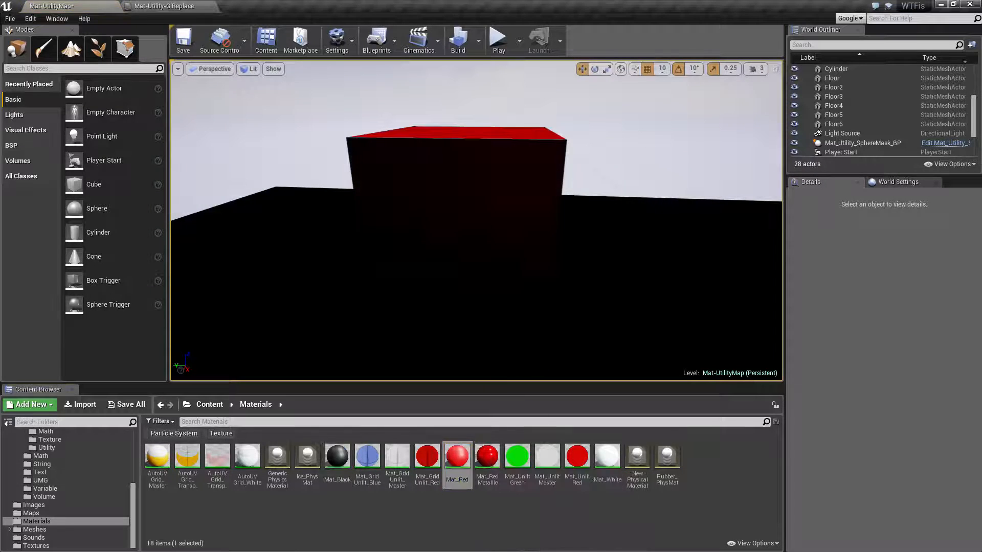
{"action": "left_click", "coordinate": [458, 39]}
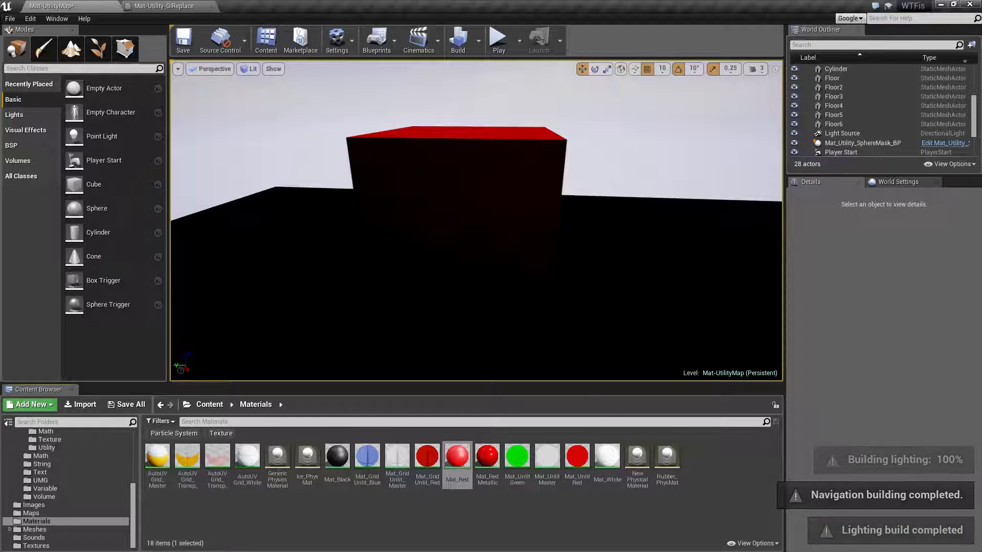
{"action": "left_click", "coordinate": [606, 456]}
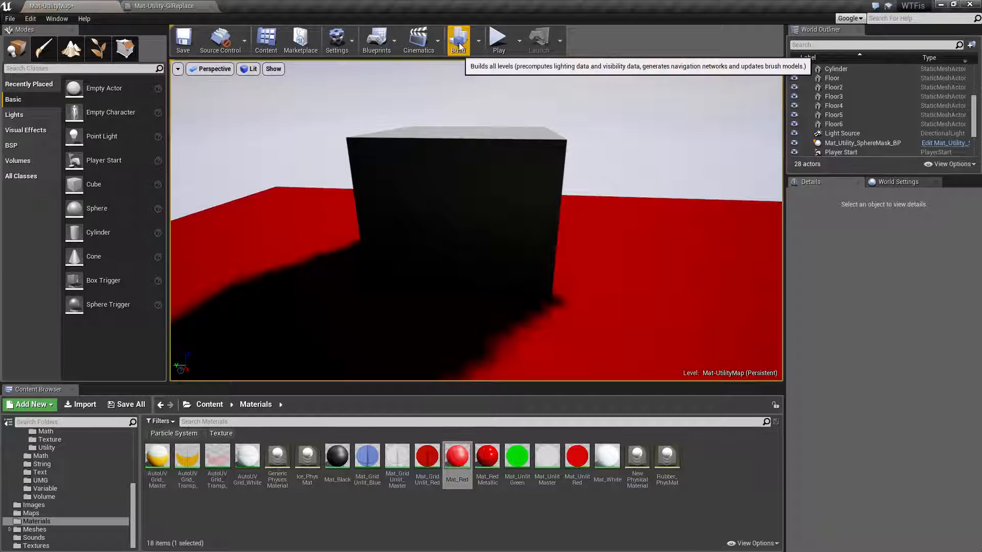
{"action": "left_click", "coordinate": [458, 40]}
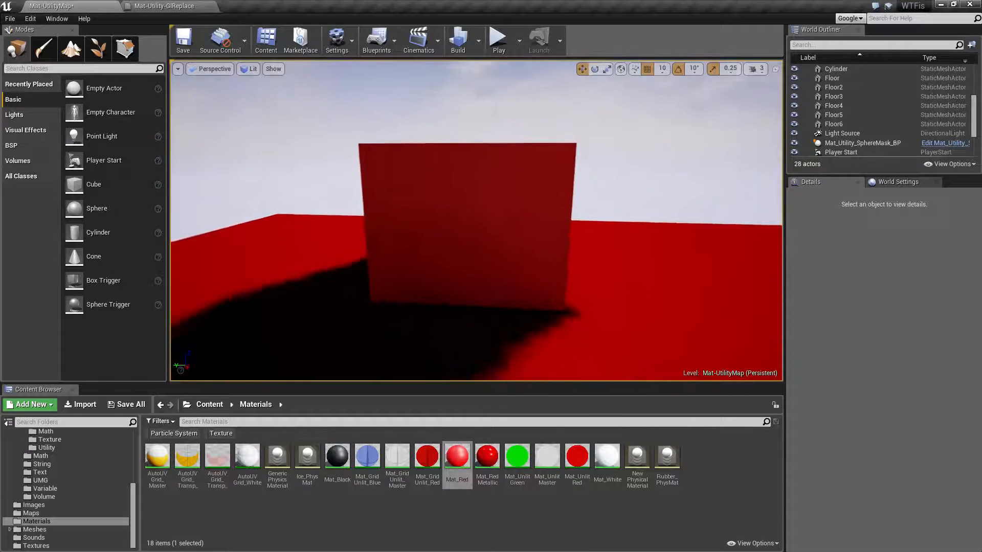
Step: From Content/Examples/WTF/Material/Utility, apply Mat-Utility-GIReplace to the cube, which turns green
{"action": "left_click", "coordinate": [44, 448]}
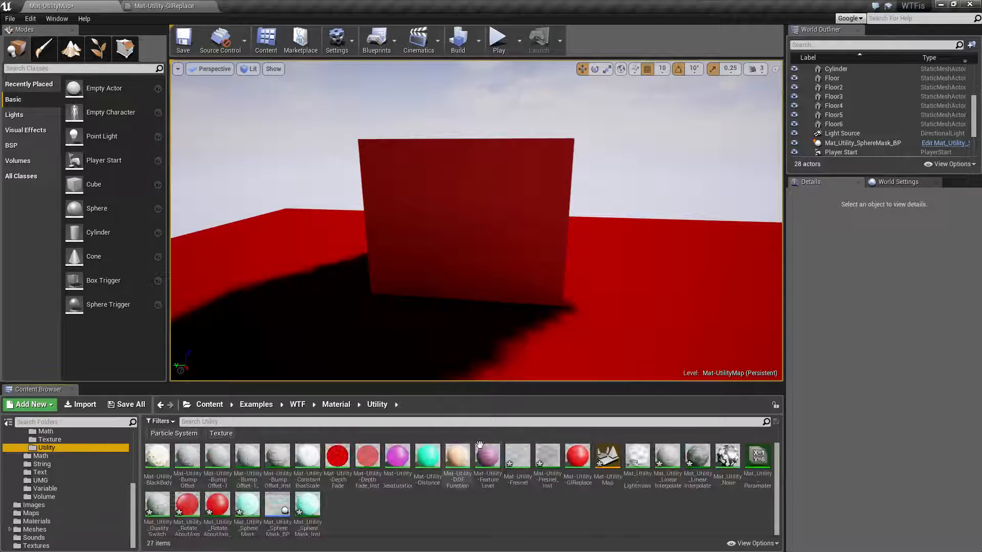
{"action": "left_click", "coordinate": [576, 456]}
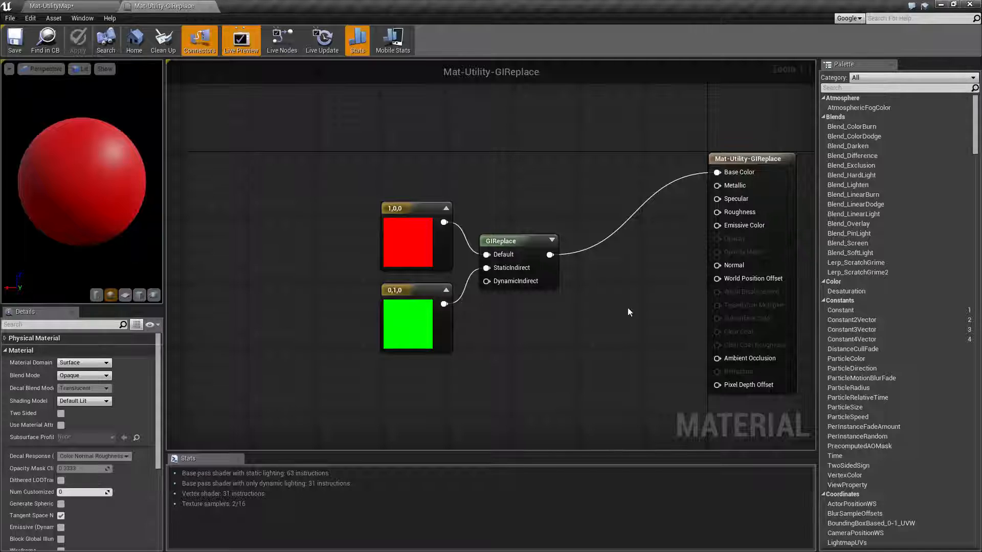
{"action": "left_click", "coordinate": [68, 6]}
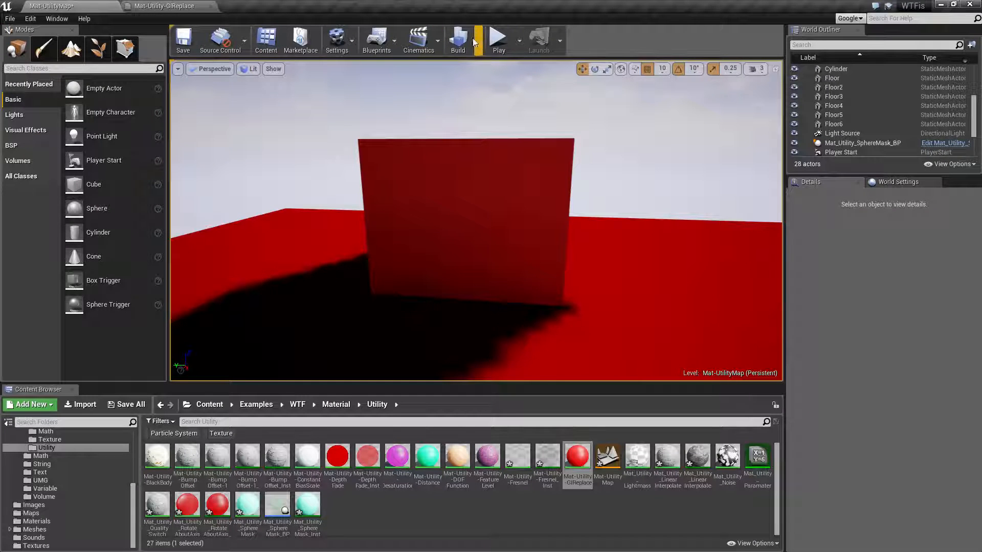
{"action": "left_click", "coordinate": [458, 40]}
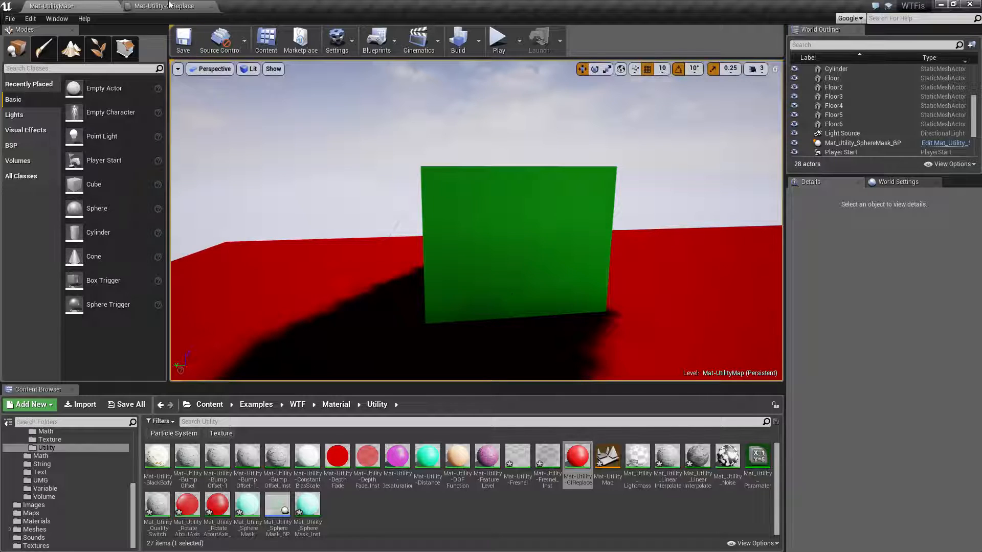
Step: Set the GIReplace indirect Constant3Vector to red (0.8, 0, 0) instead of green
{"action": "left_click", "coordinate": [168, 6]}
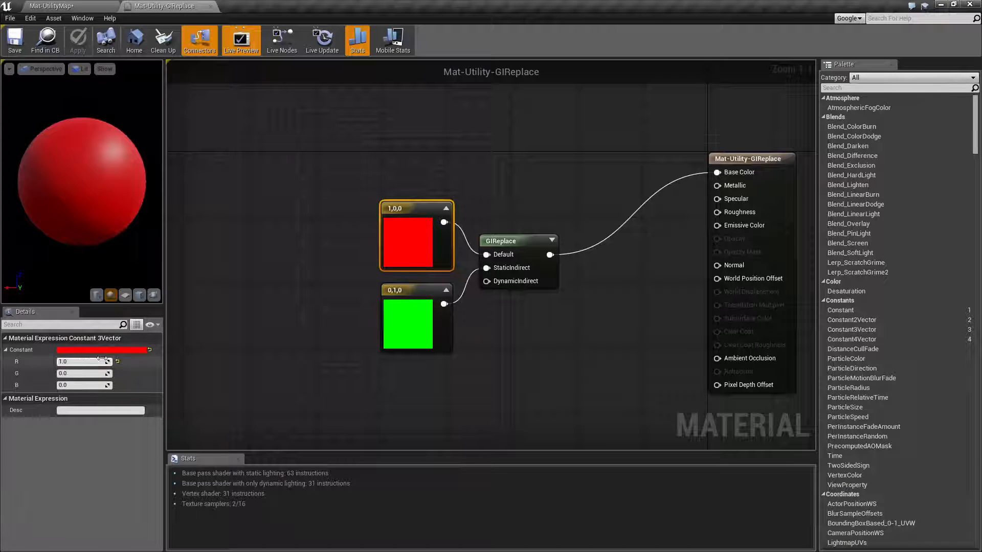
{"action": "left_click", "coordinate": [416, 319]}
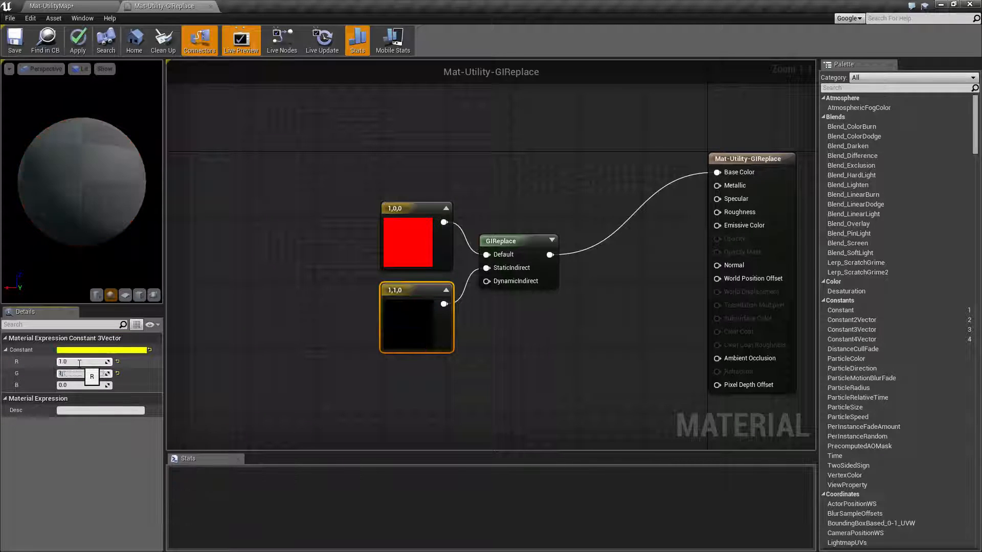
{"action": "type", "text": "1.0"}
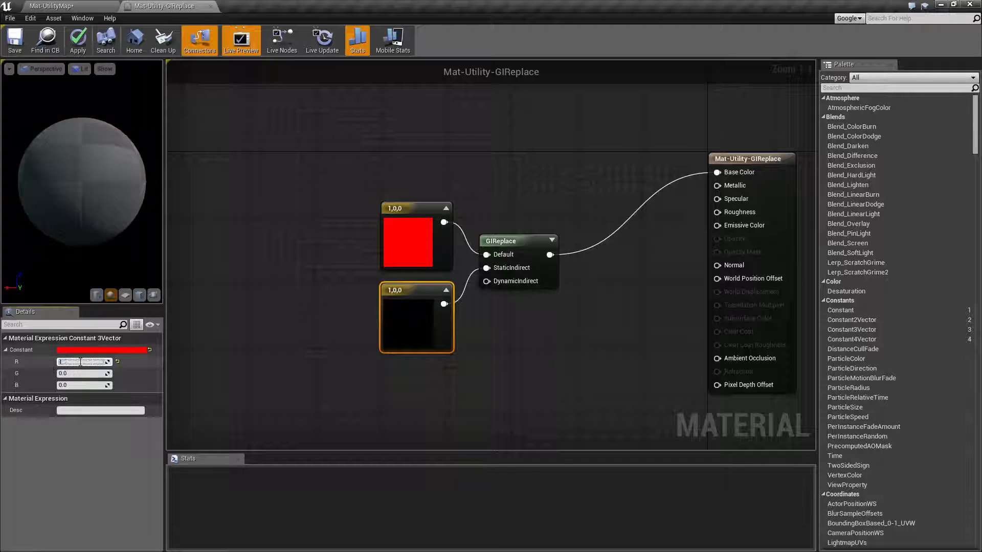
{"action": "type", "text": "0.8"}
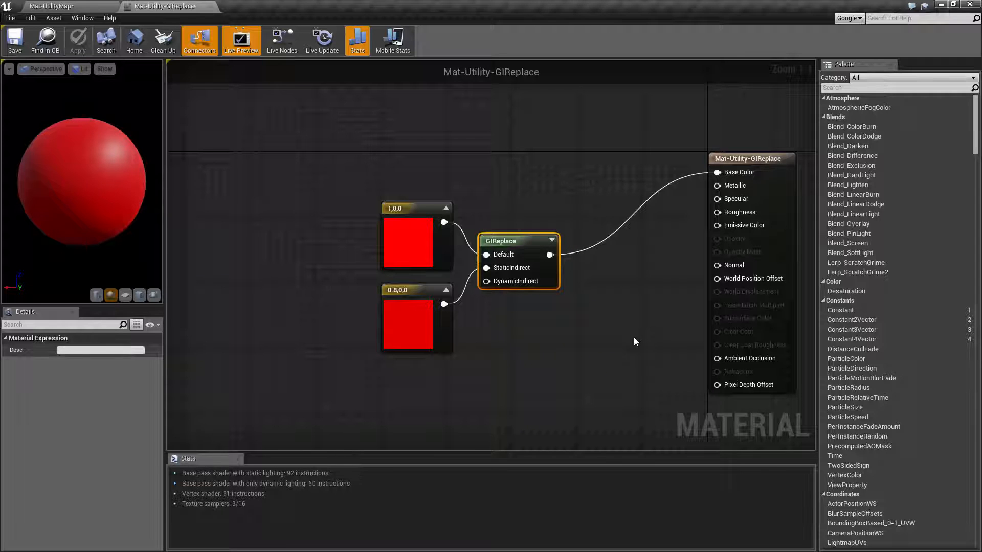
{"action": "mouse_move", "coordinate": [700, 346]}
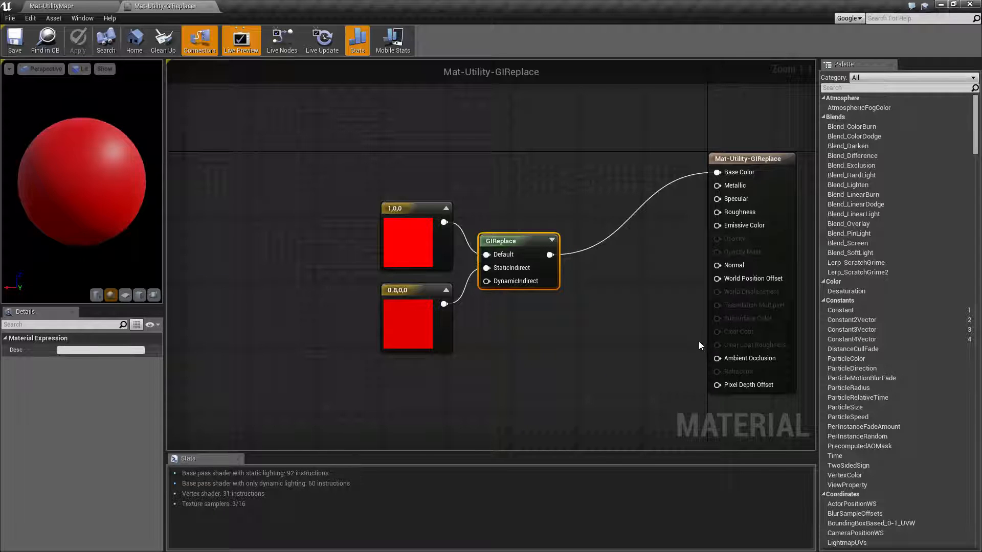